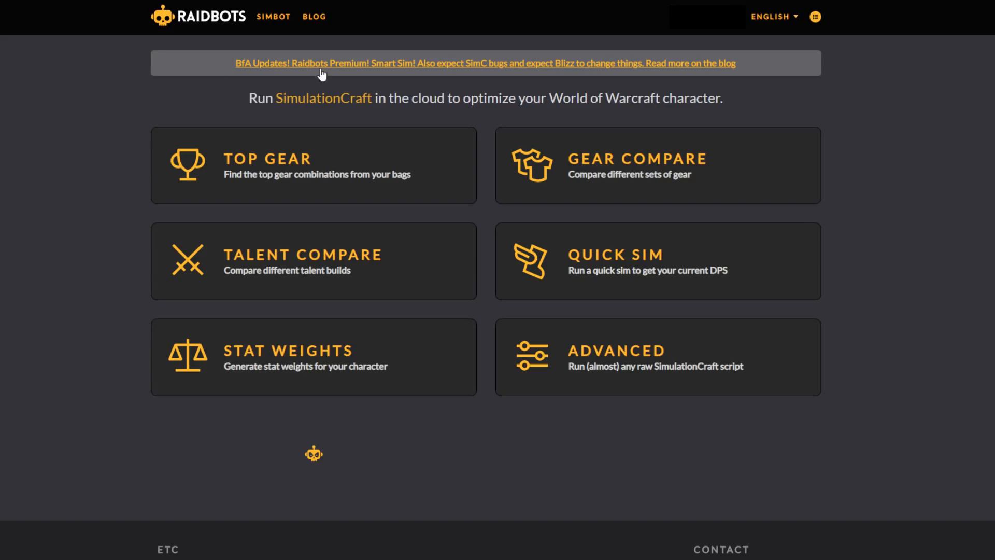
{"action": "mouse_move", "coordinate": [201, 19]}
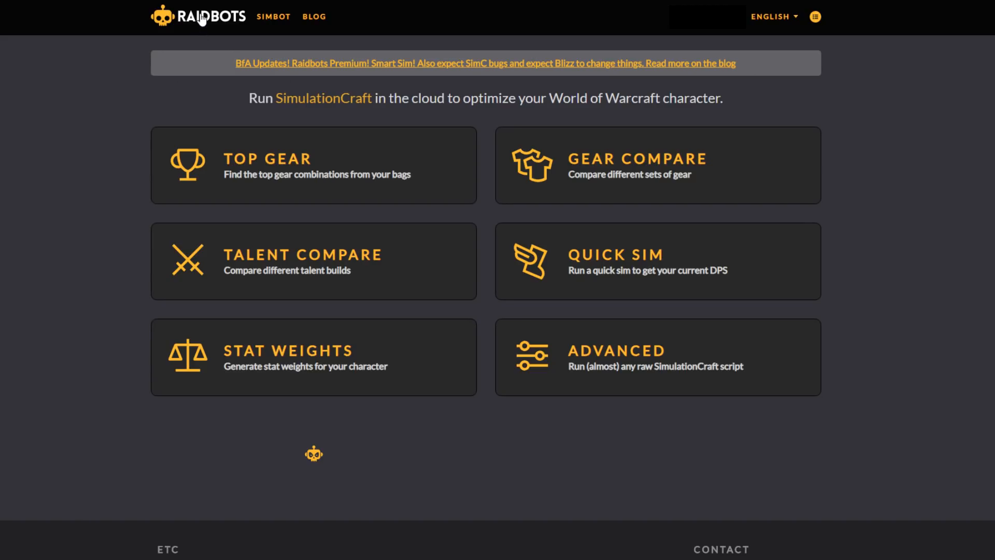
{"action": "mouse_move", "coordinate": [57, 248]}
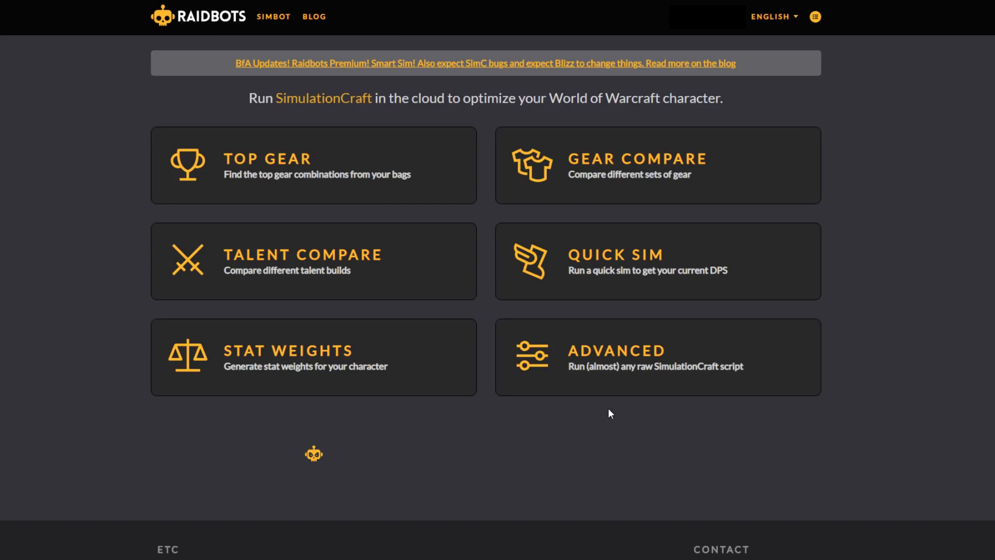
{"action": "mouse_move", "coordinate": [296, 165]}
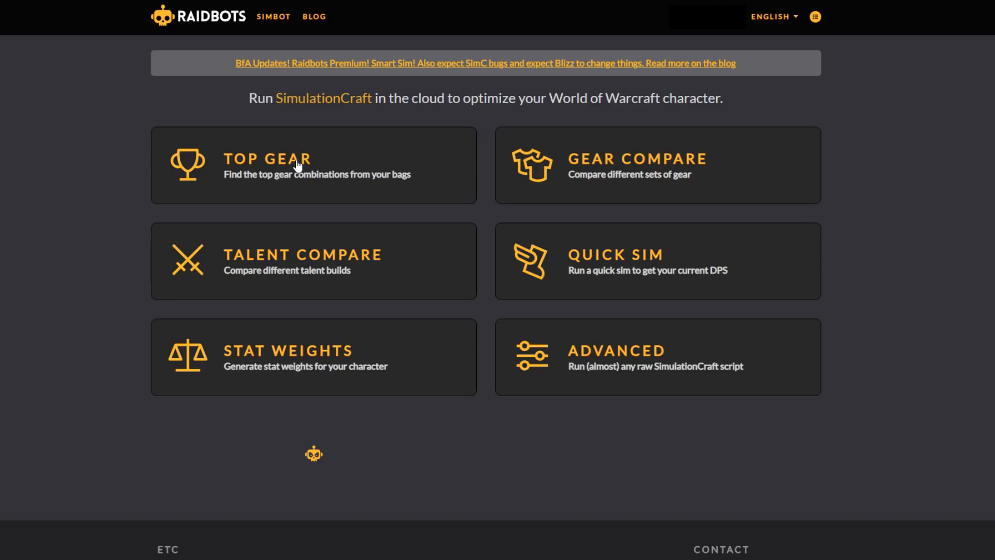
Bring up the game menu's AddOns list and the SimC export of the Death Knight's gear and talents
{"action": "left_click", "coordinate": [313, 165]}
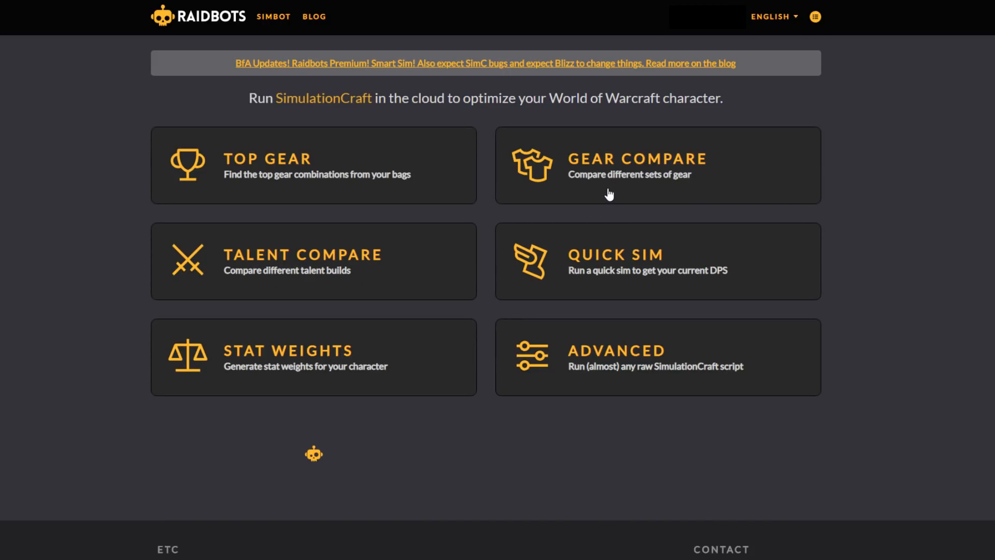
{"action": "left_click", "coordinate": [657, 165]}
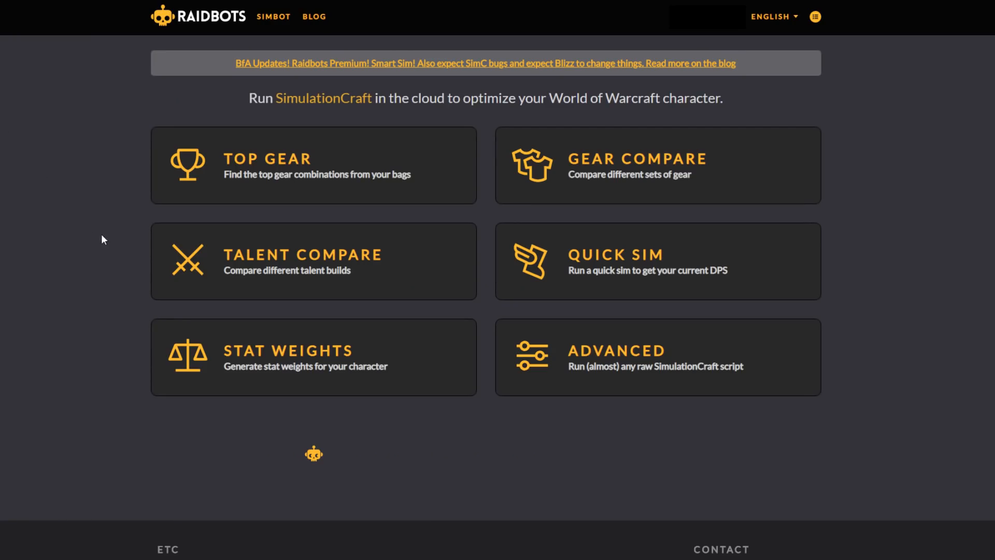
{"action": "left_click", "coordinate": [313, 262]}
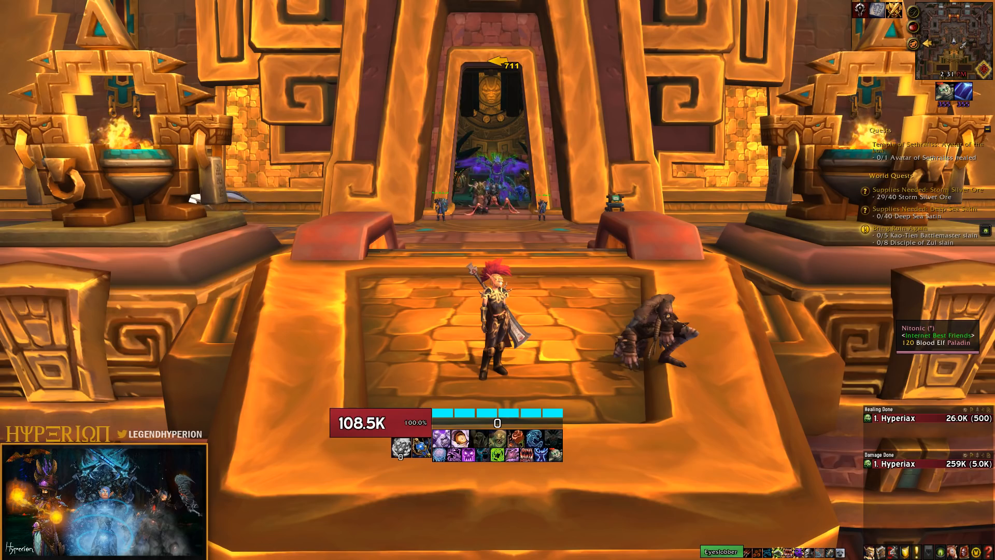
{"action": "key", "text": "Escape"}
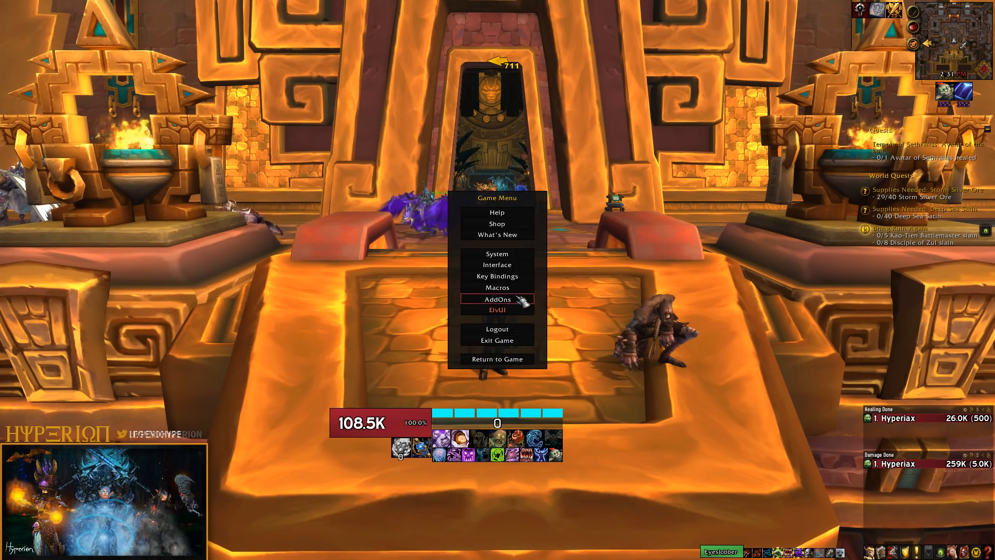
{"action": "left_click", "coordinate": [496, 298]}
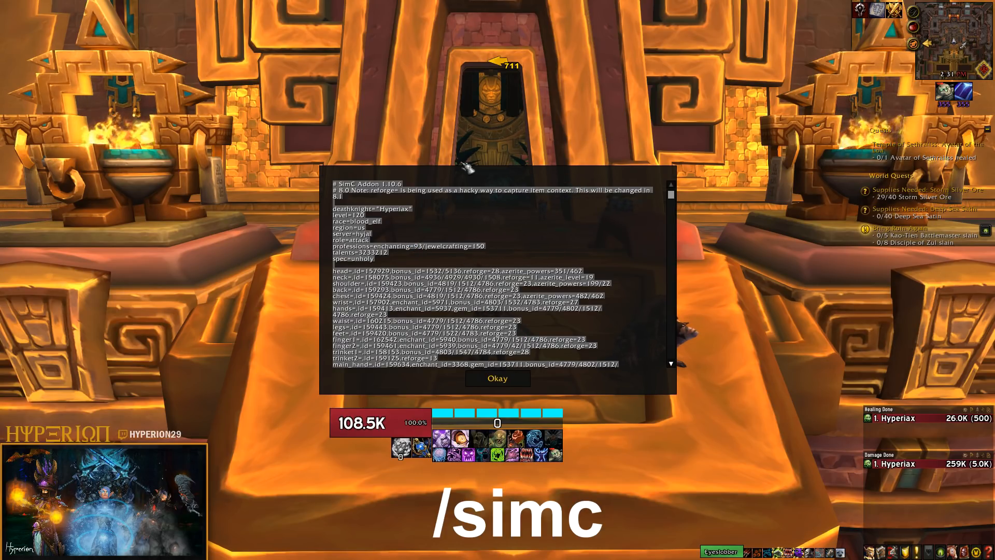
{"action": "scroll", "scroll_direction": "down", "scroll_amount": 3}
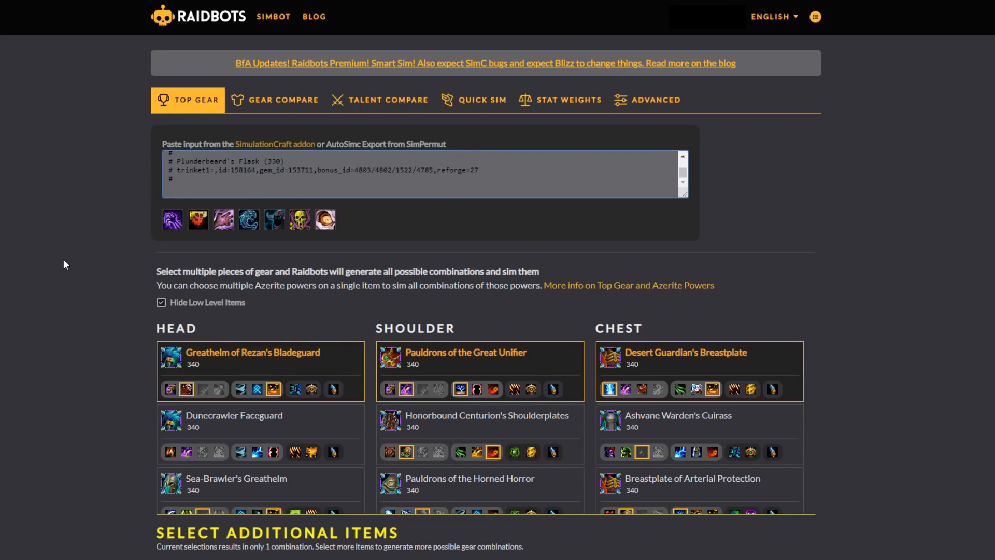
Set the Top Gear ring enchant option to 37 Crit
{"action": "scroll", "scroll_direction": "down", "scroll_amount": 3}
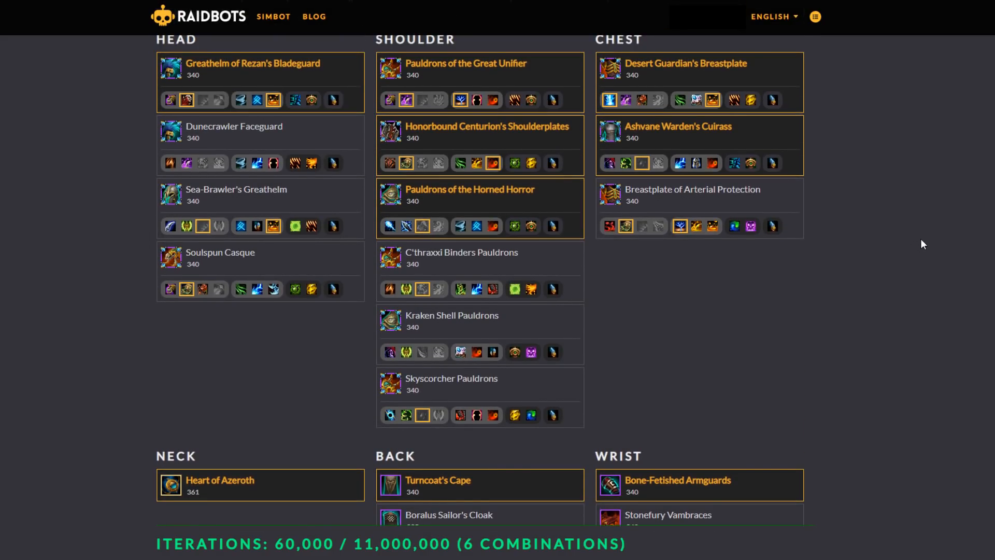
{"action": "scroll", "scroll_direction": "down", "scroll_amount": 3}
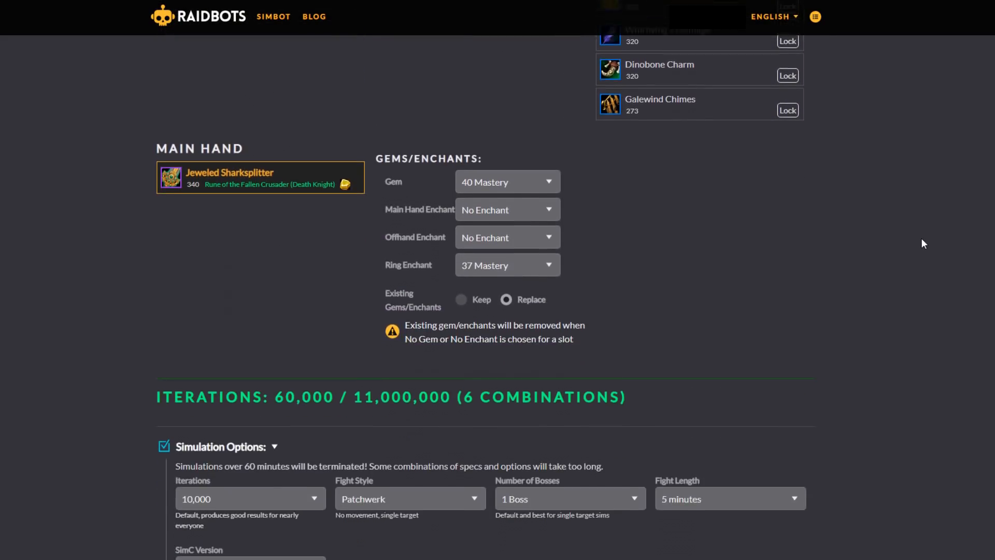
{"action": "scroll", "scroll_direction": "down", "scroll_amount": 3}
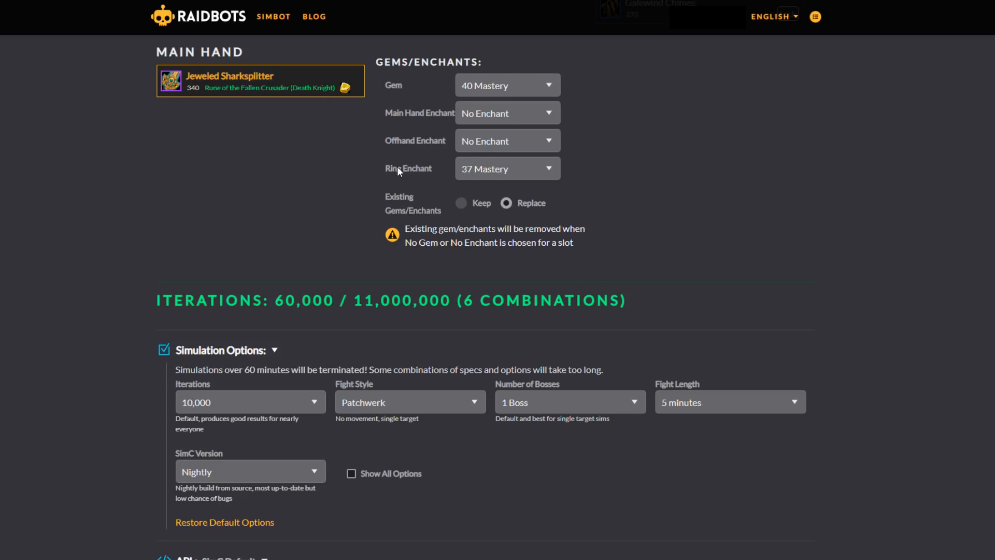
{"action": "left_click", "coordinate": [506, 84]}
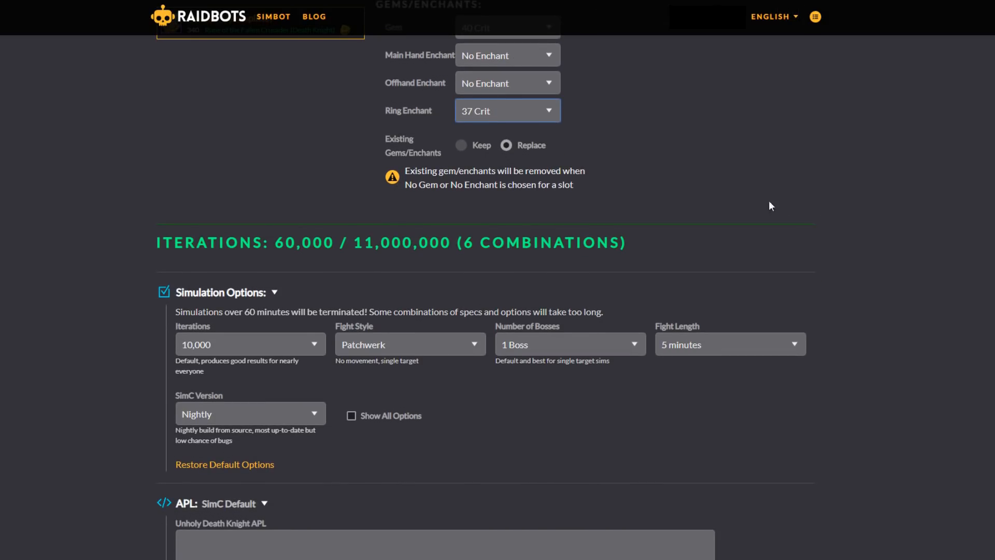
Run Find Top Gear, yielding the equipped gear as best at 10,217 DPS
{"action": "scroll", "scroll_direction": "down", "scroll_amount": 3}
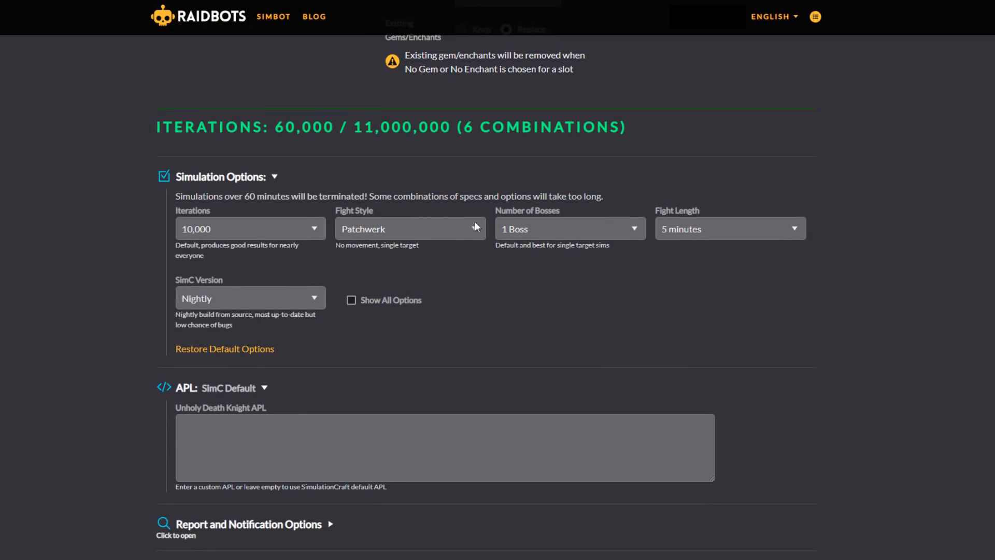
{"action": "scroll", "scroll_direction": "down", "scroll_amount": 3}
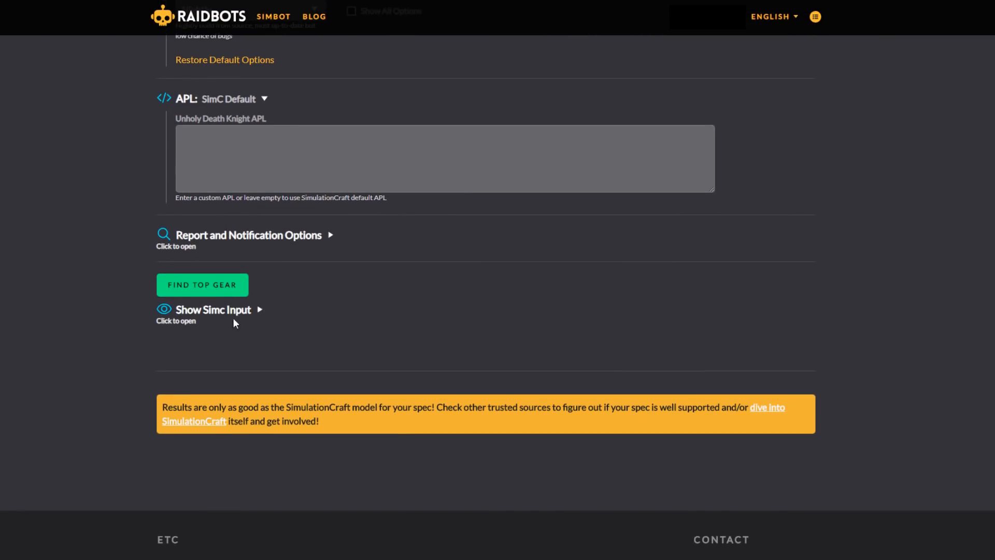
{"action": "left_click", "coordinate": [202, 284]}
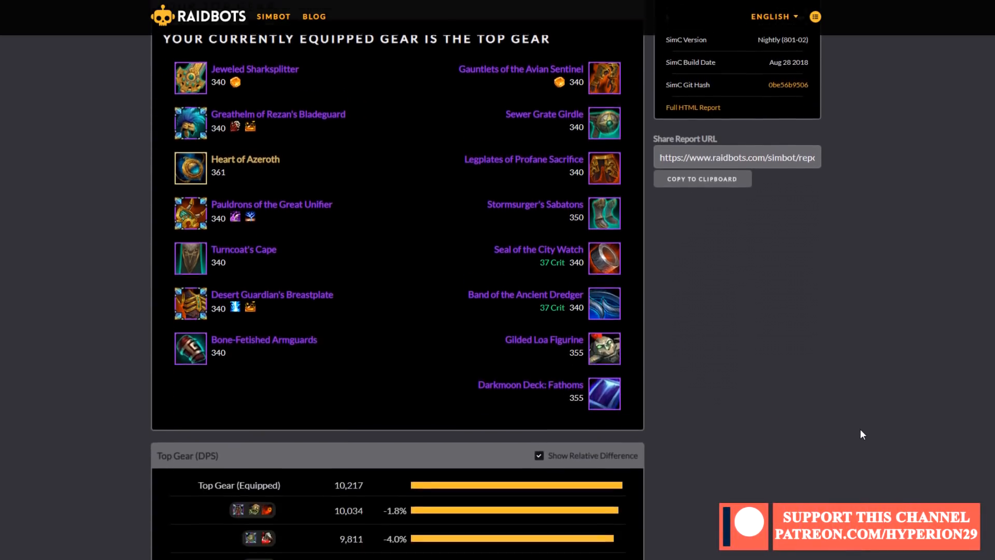
Review the Top Gear DPS list and return to the Raidbots home page
{"action": "scroll", "scroll_direction": "down", "scroll_amount": 3}
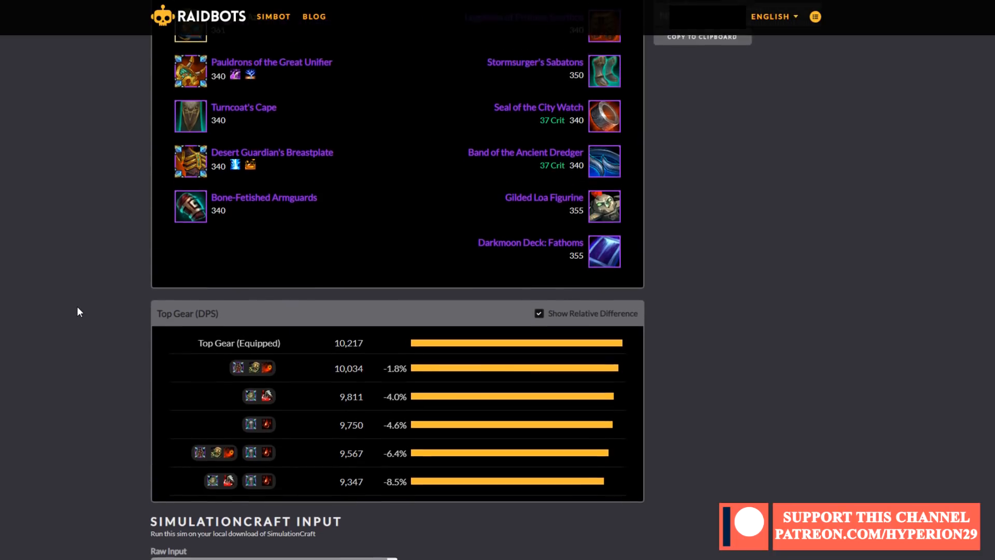
{"action": "left_click", "coordinate": [199, 16]}
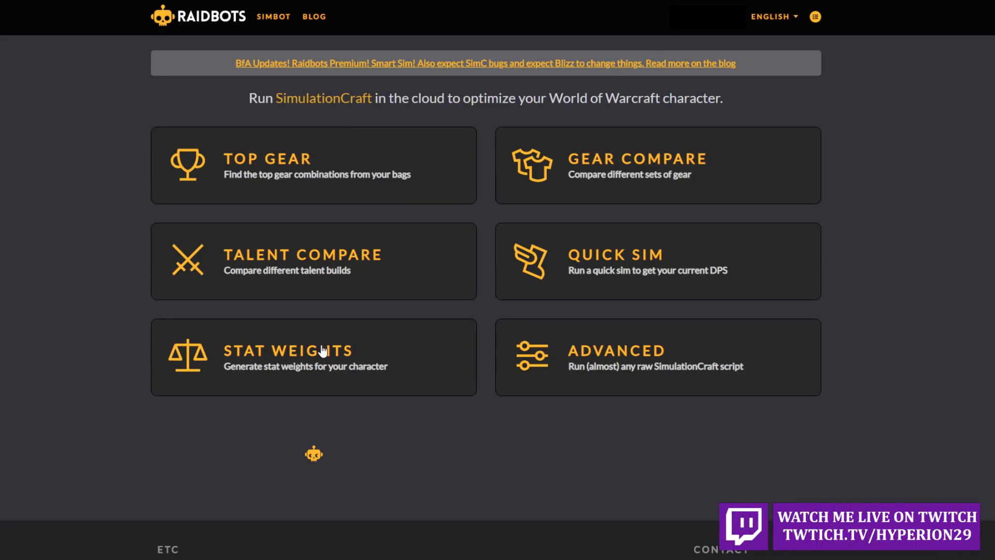
Run a Stat Weights sim for Hyperiax, giving 10,942 DPS with Strength 1.57 and Crit 1.29
{"action": "left_click", "coordinate": [313, 356]}
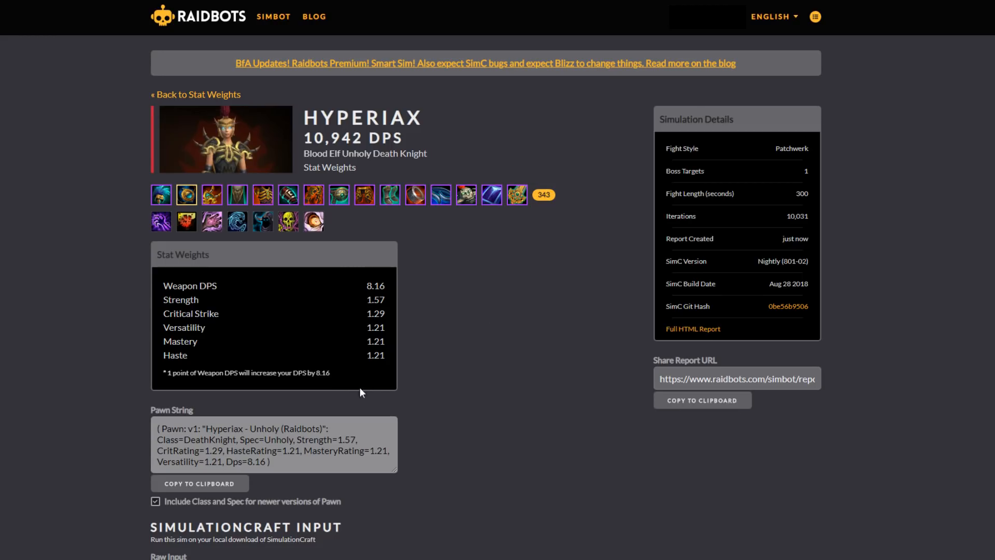
{"action": "mouse_move", "coordinate": [454, 333]}
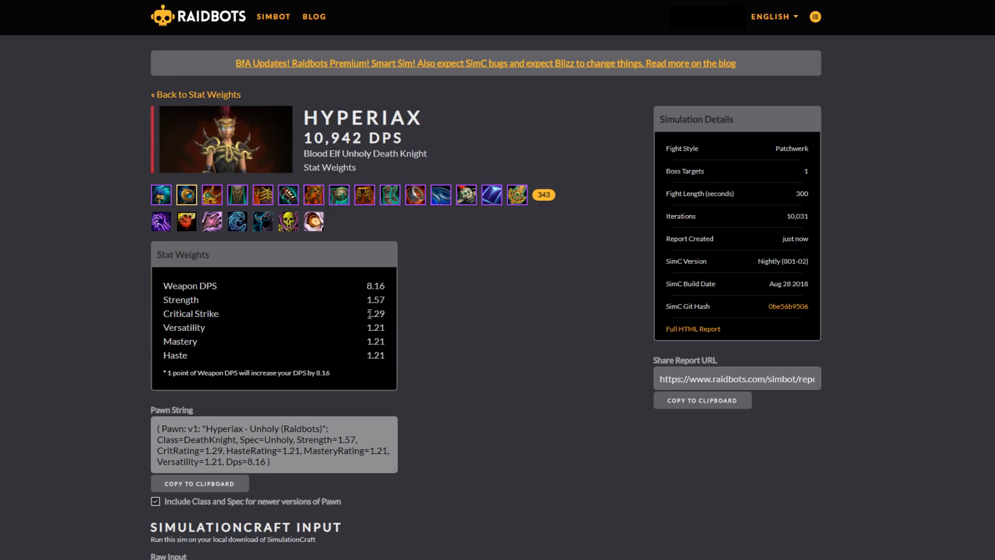
{"action": "left_click_drag", "start_coordinate": [368, 313], "coordinate": [384, 355]}
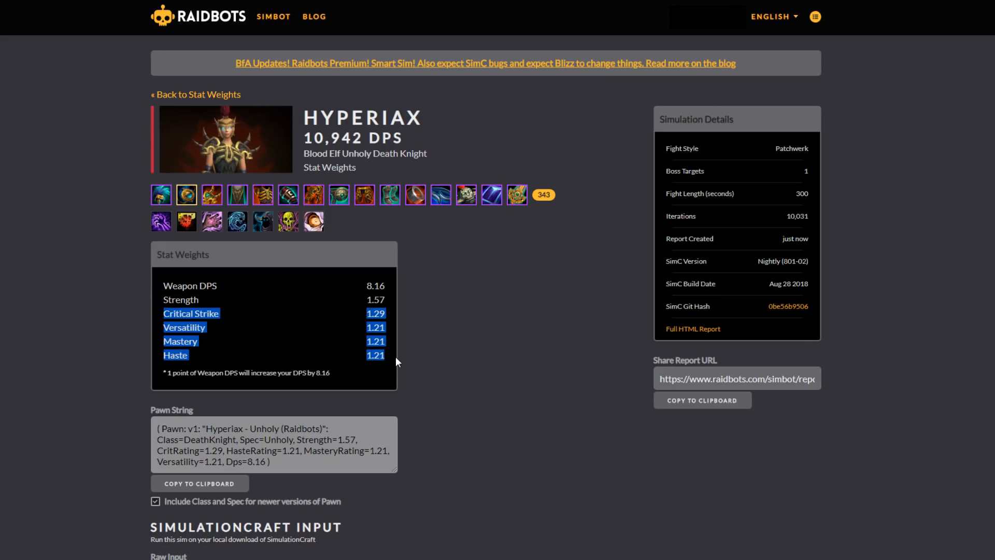
{"action": "mouse_move", "coordinate": [391, 350]}
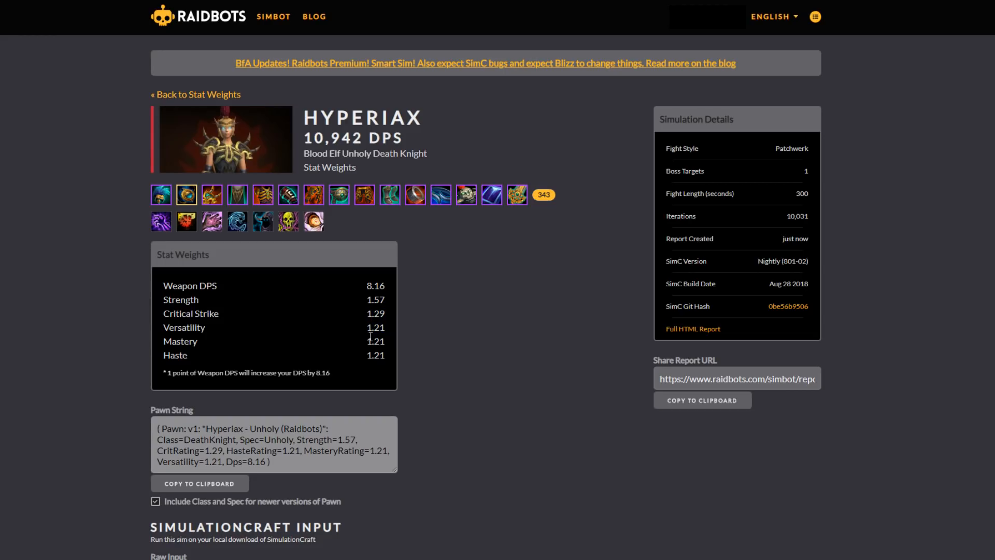
{"action": "double_click", "coordinate": [368, 314]}
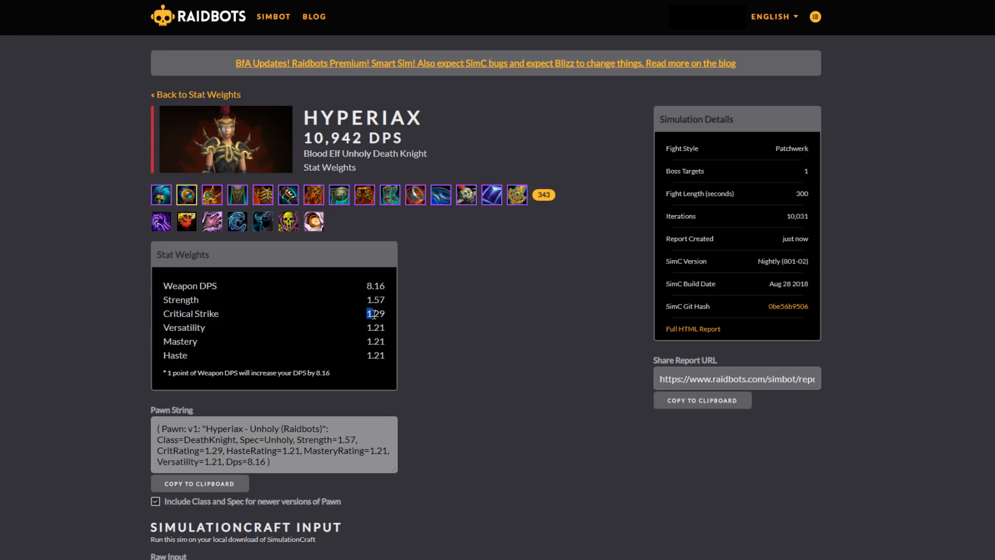
{"action": "double_click", "coordinate": [375, 313]}
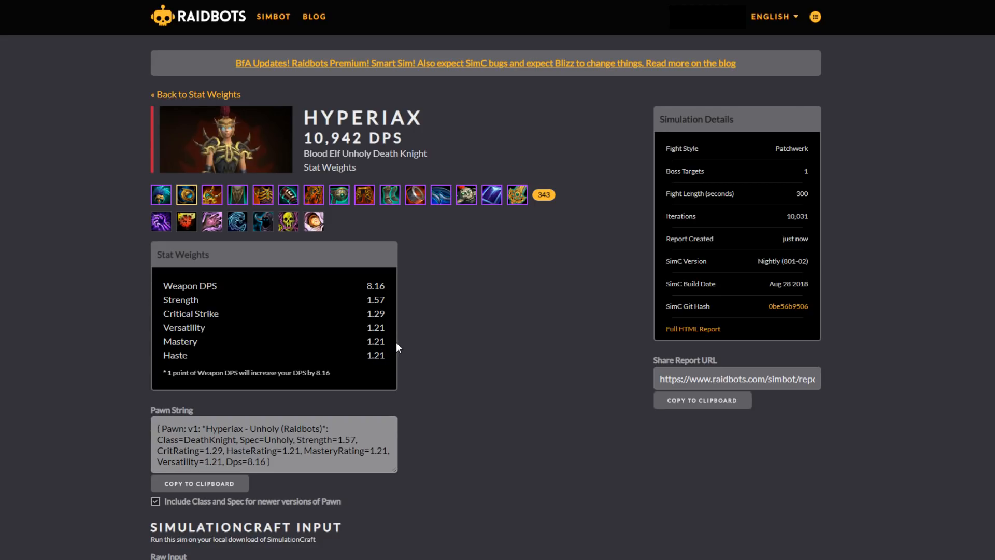
{"action": "mouse_move", "coordinate": [495, 353]}
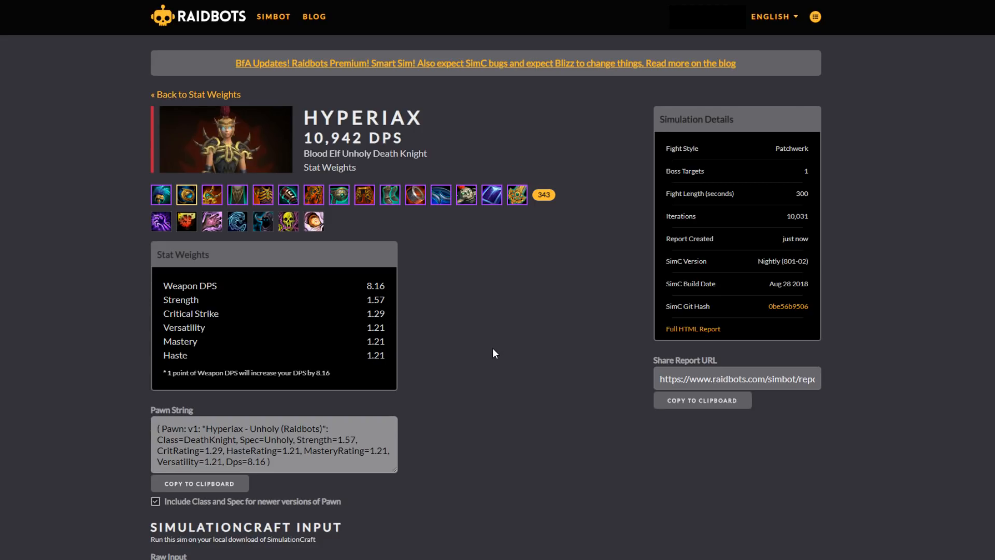
{"action": "mouse_move", "coordinate": [451, 311]}
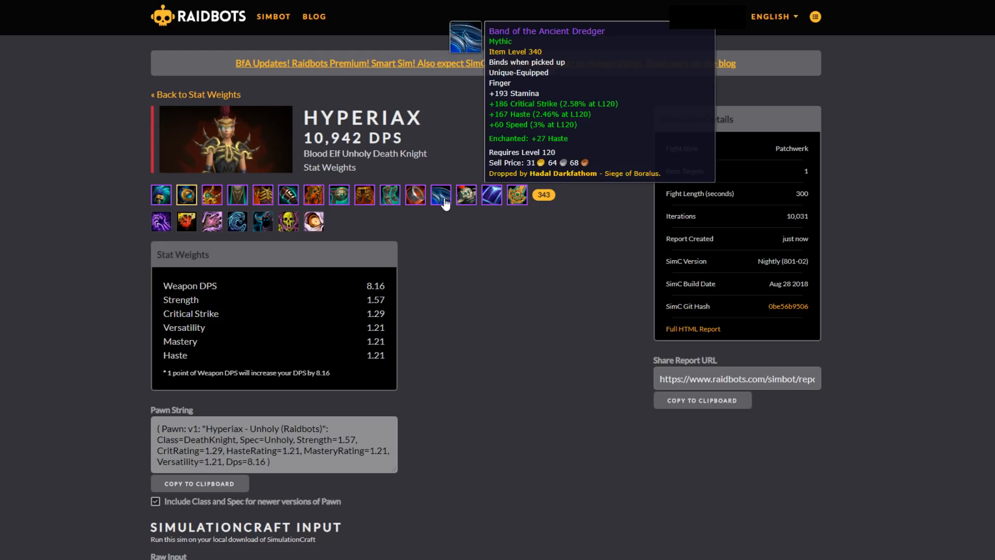
{"action": "mouse_move", "coordinate": [441, 267]}
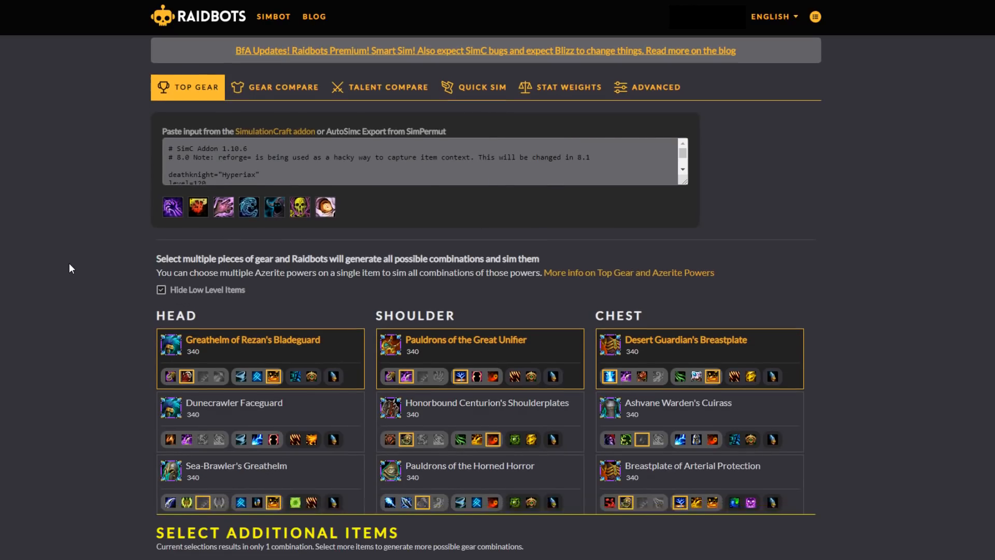
Run Find Top Gear again, producing the 10,219 DPS best gear set
{"action": "scroll", "scroll_direction": "down", "scroll_amount": 3}
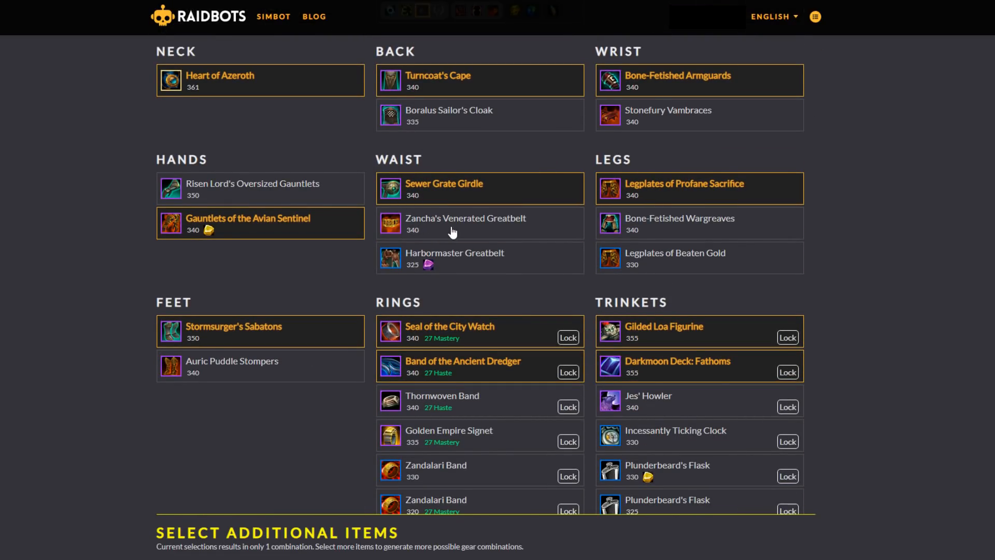
{"action": "scroll", "scroll_direction": "down", "scroll_amount": 3}
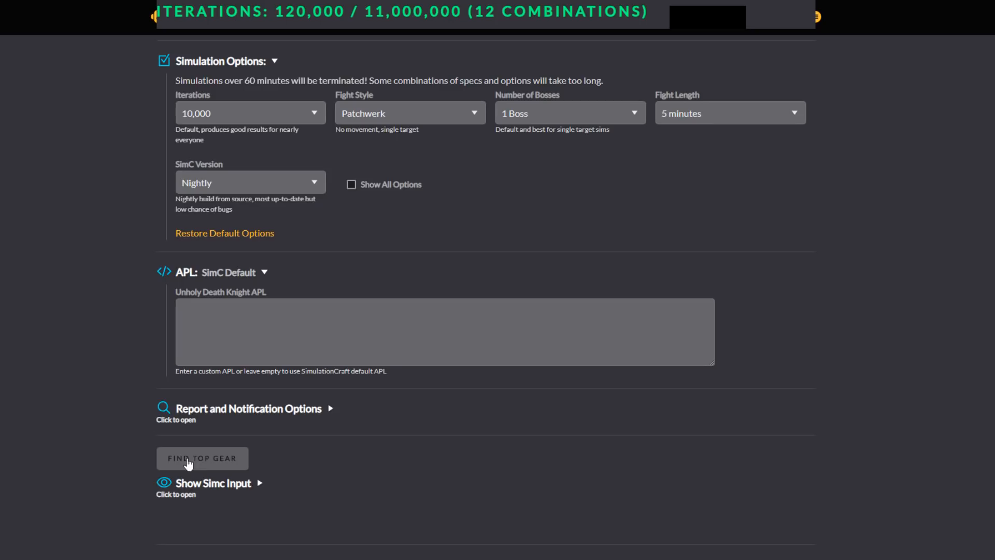
{"action": "left_click", "coordinate": [202, 457]}
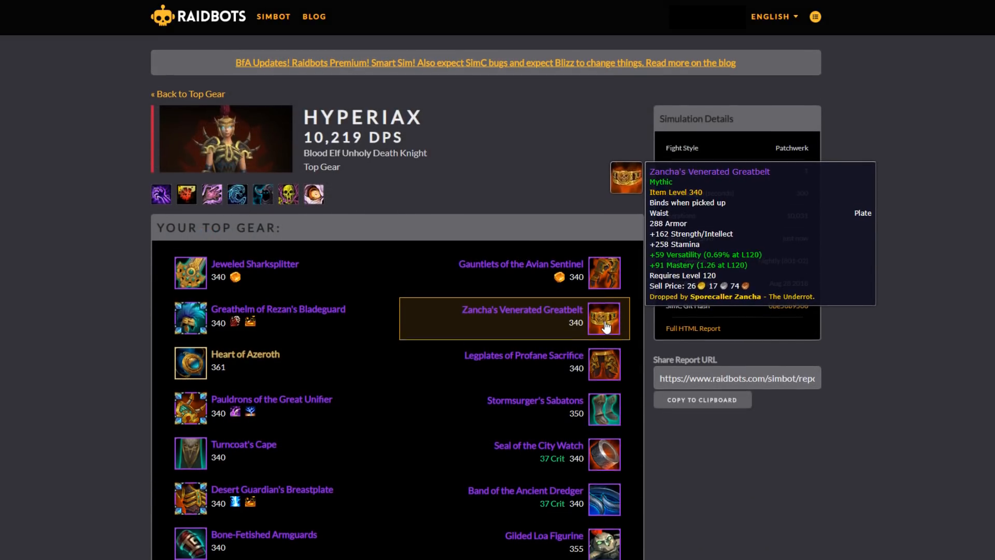
Scroll the Top Gear setup down to its Gems/Enchants section
{"action": "scroll", "scroll_direction": "down", "scroll_amount": 3}
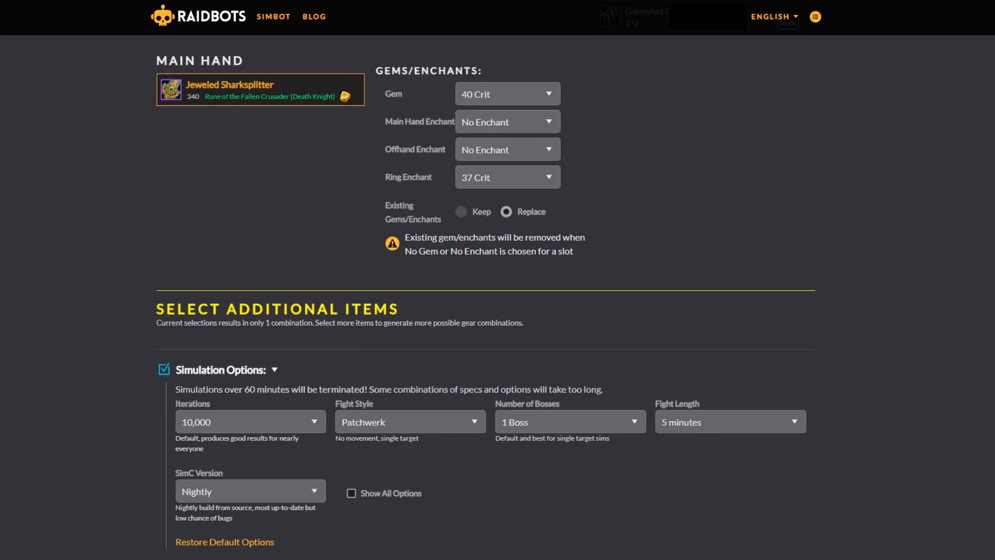
{"action": "mouse_move", "coordinate": [595, 153]}
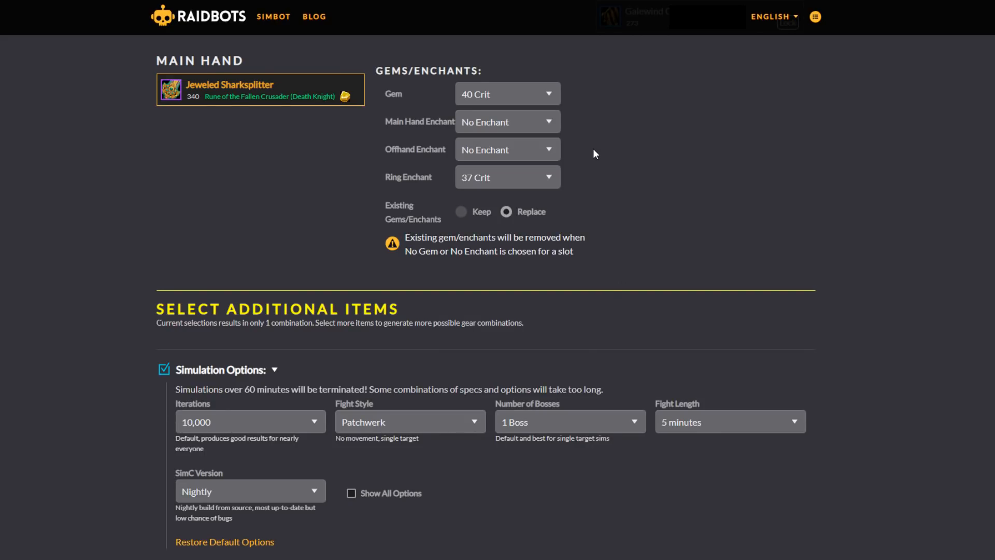
Set gems to 40 Haste, ring enchants to 37 Haste, and keep existing gems and enchants
{"action": "left_click", "coordinate": [507, 93]}
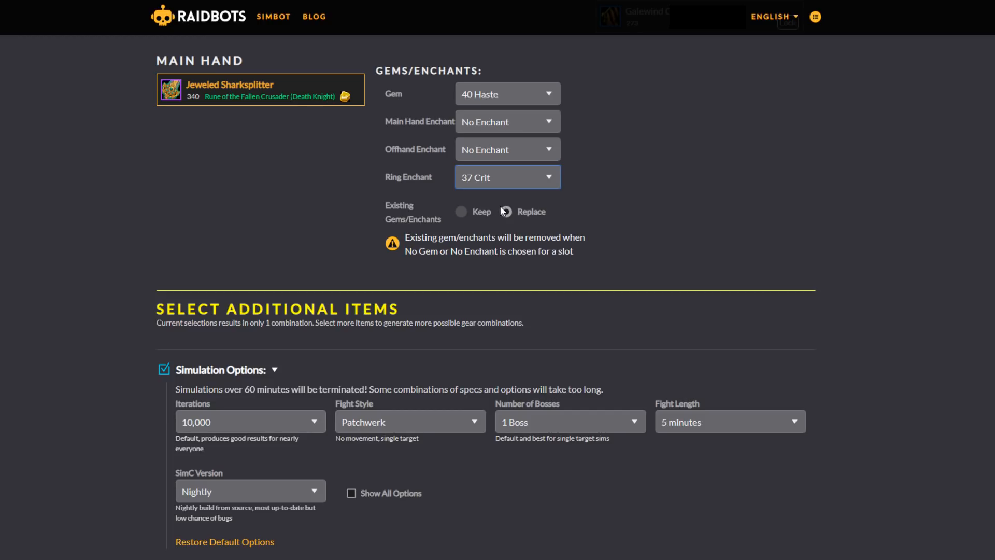
{"action": "left_click", "coordinate": [480, 177]}
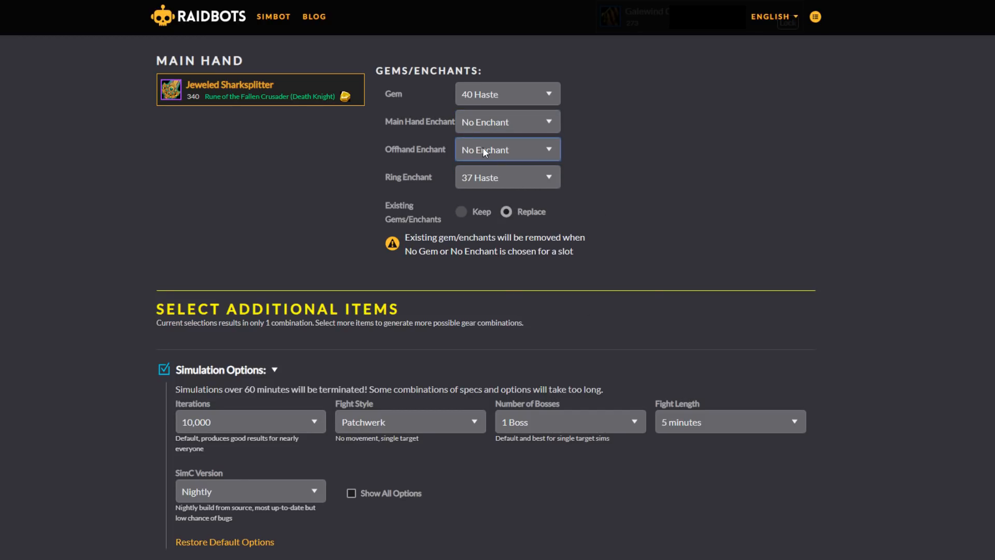
{"action": "left_click", "coordinate": [461, 212]}
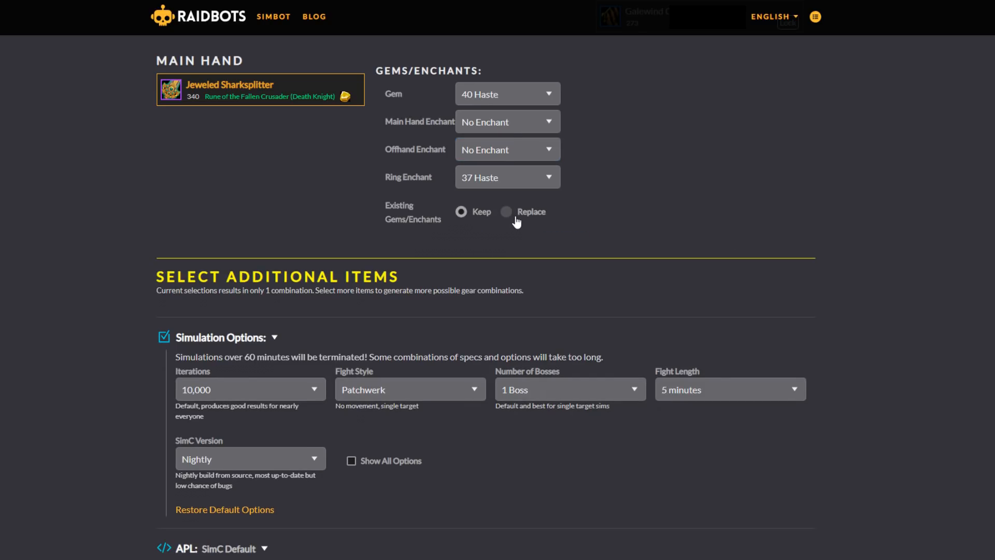
{"action": "left_click", "coordinate": [506, 211]}
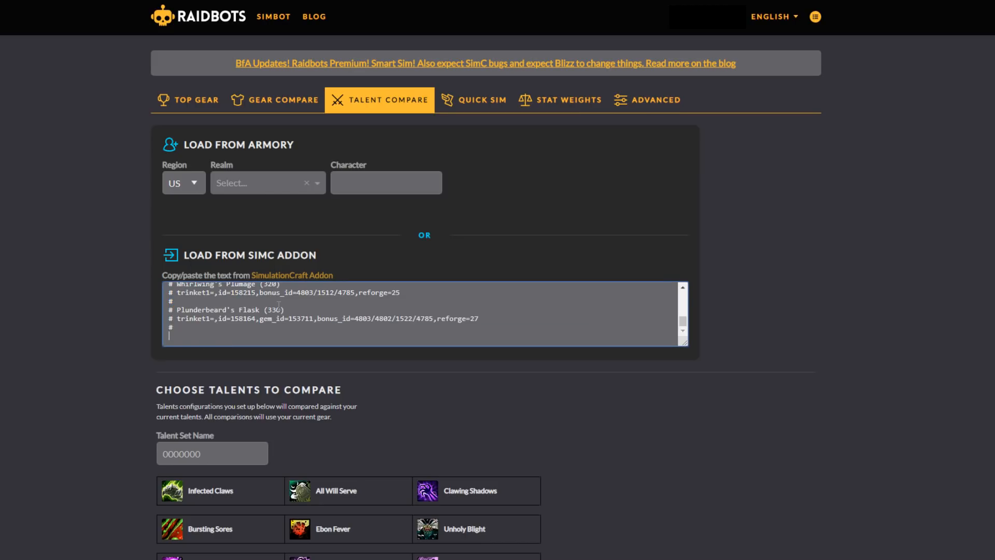
Define talent set 3203012 with Pestilence and add a second set for Defile
{"action": "scroll", "scroll_direction": "down", "scroll_amount": 3}
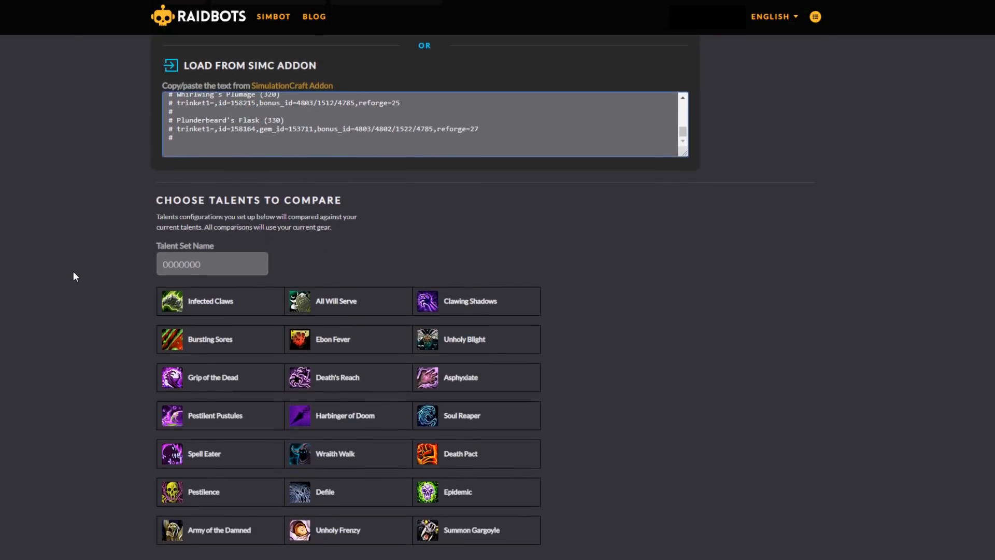
{"action": "scroll", "scroll_direction": "down", "scroll_amount": 3}
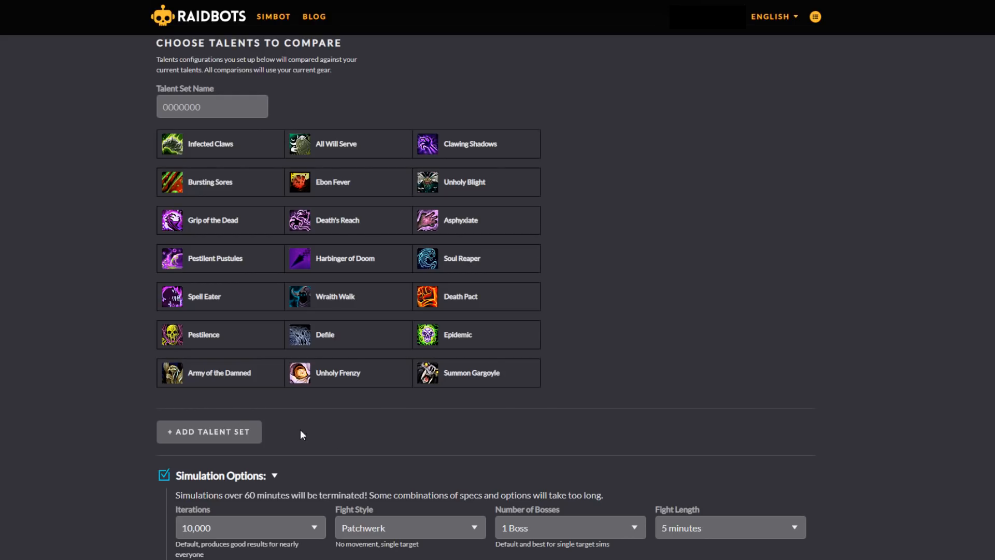
{"action": "mouse_move", "coordinate": [443, 153]}
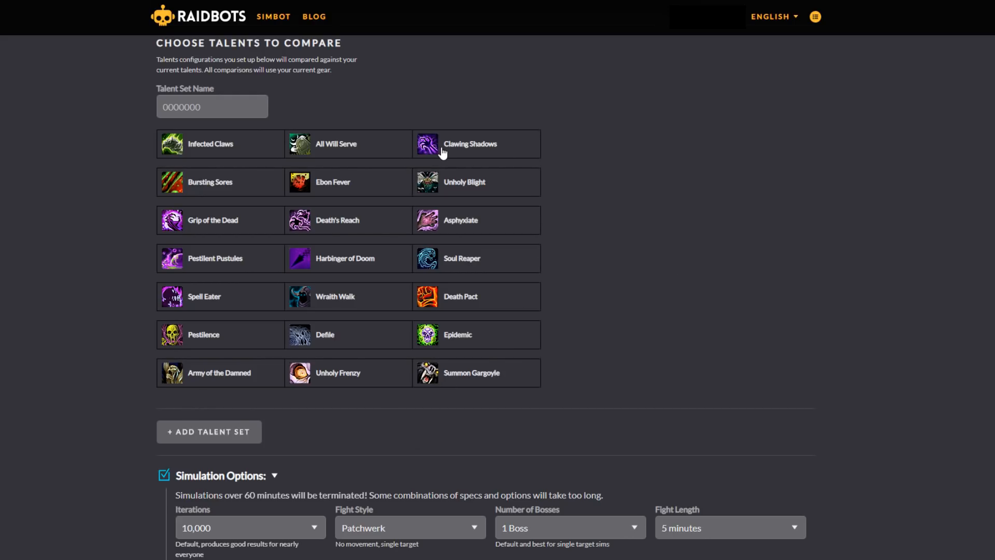
{"action": "left_click", "coordinate": [220, 335]}
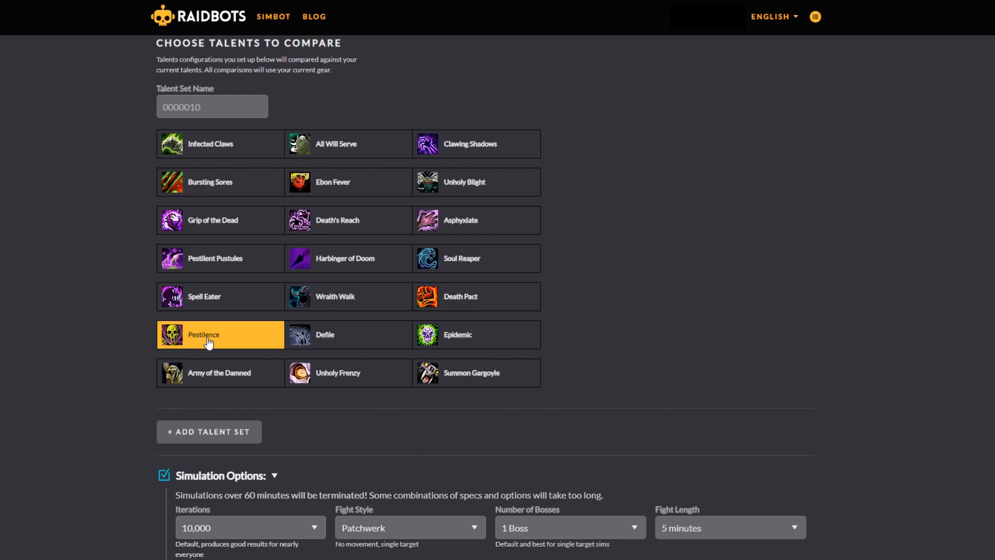
{"action": "left_click", "coordinate": [208, 432]}
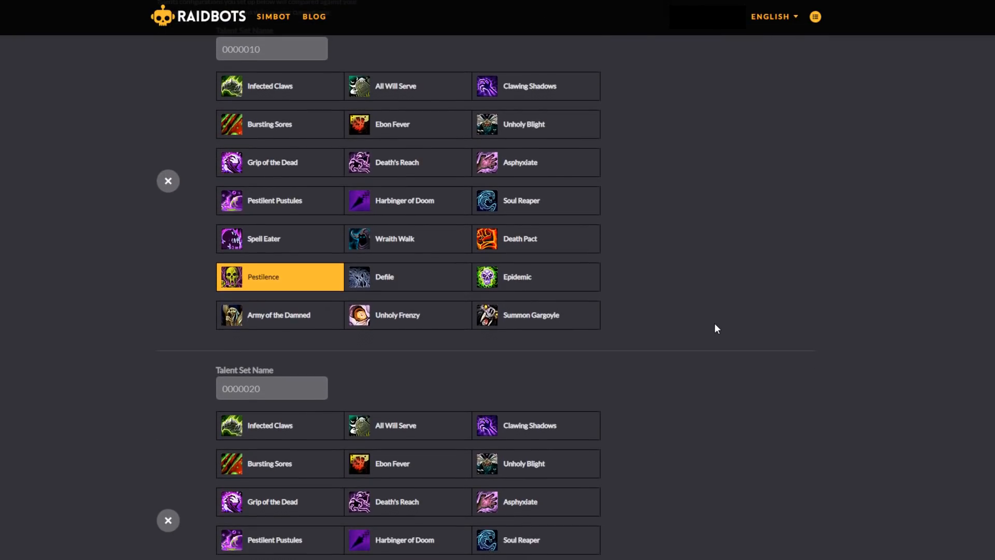
Submit the Pestilence vs Defile talent comparison with Compare Talents
{"action": "scroll", "scroll_direction": "down", "scroll_amount": 3}
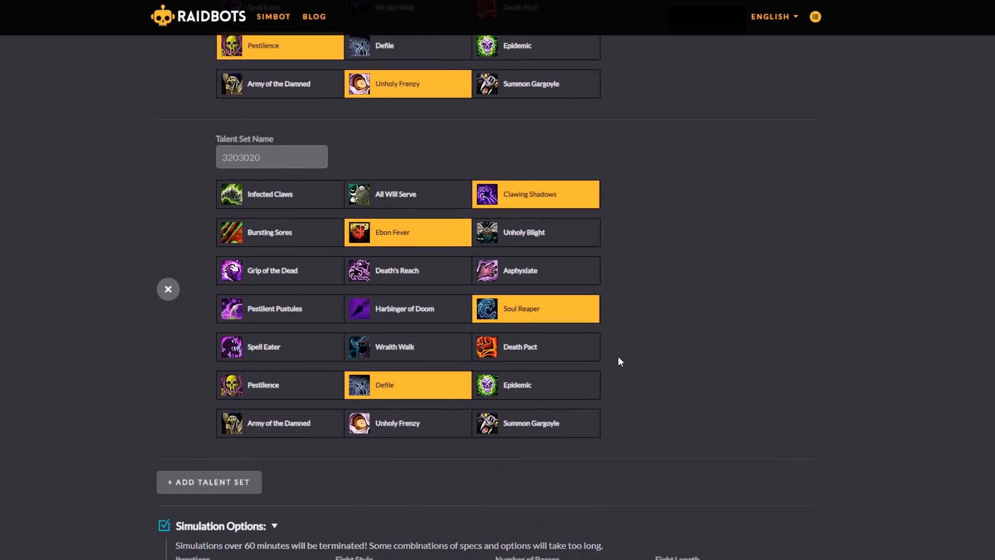
{"action": "scroll", "scroll_direction": "down", "scroll_amount": 3}
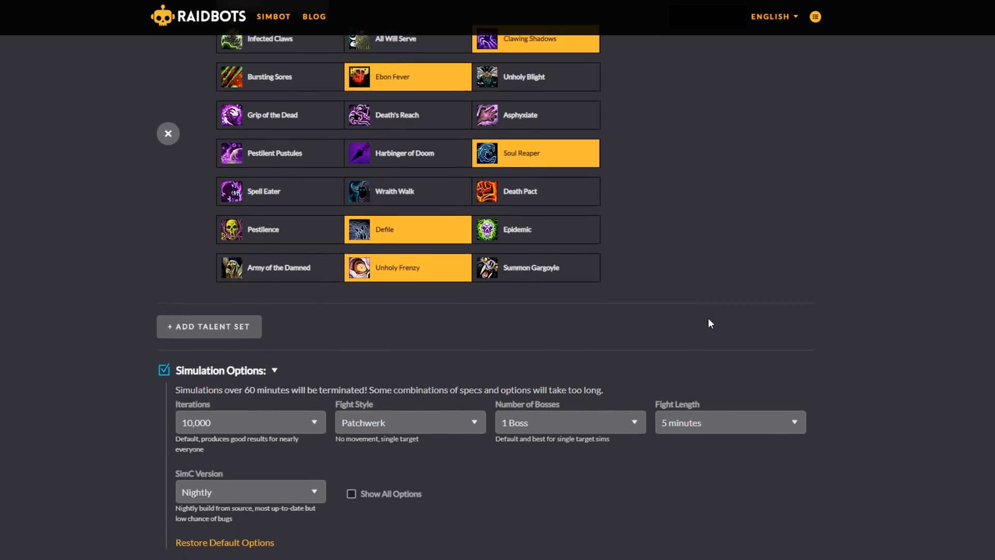
{"action": "scroll", "scroll_direction": "down", "scroll_amount": 3}
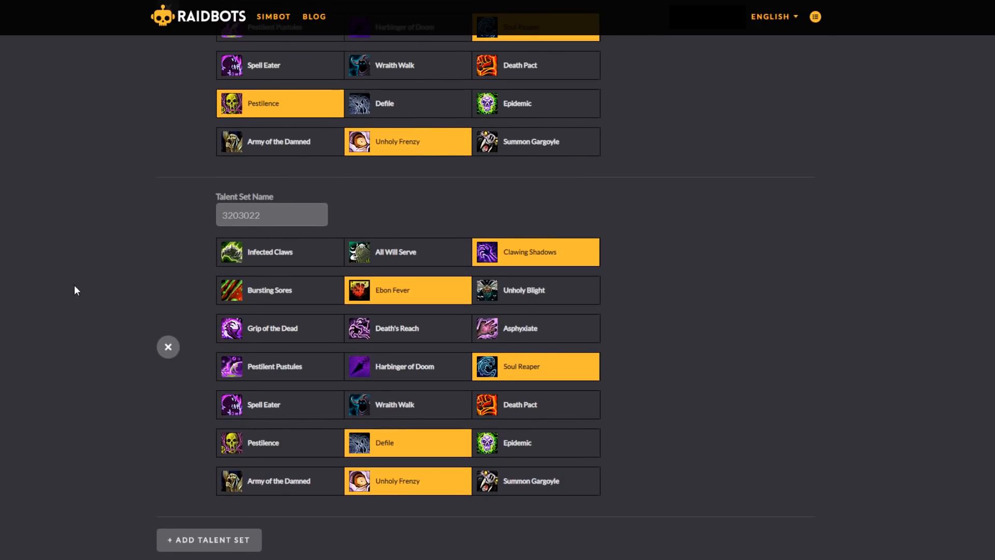
{"action": "scroll", "scroll_direction": "down", "scroll_amount": 3}
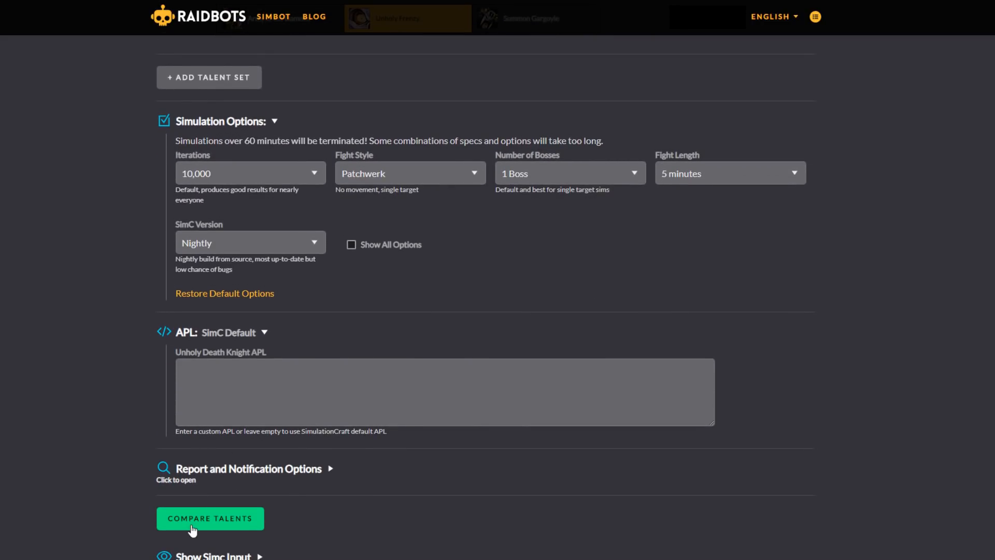
{"action": "left_click", "coordinate": [209, 518]}
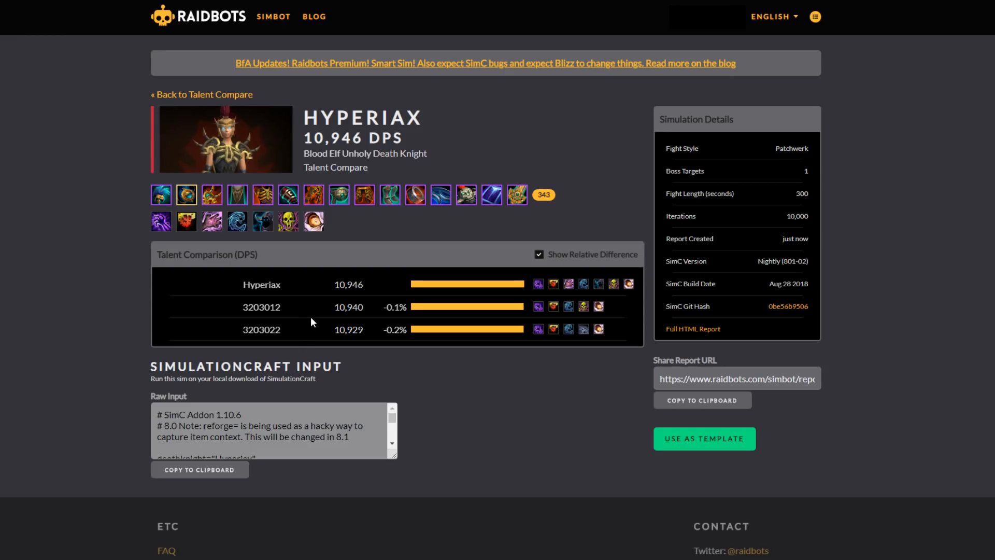
{"action": "mouse_move", "coordinate": [597, 307]}
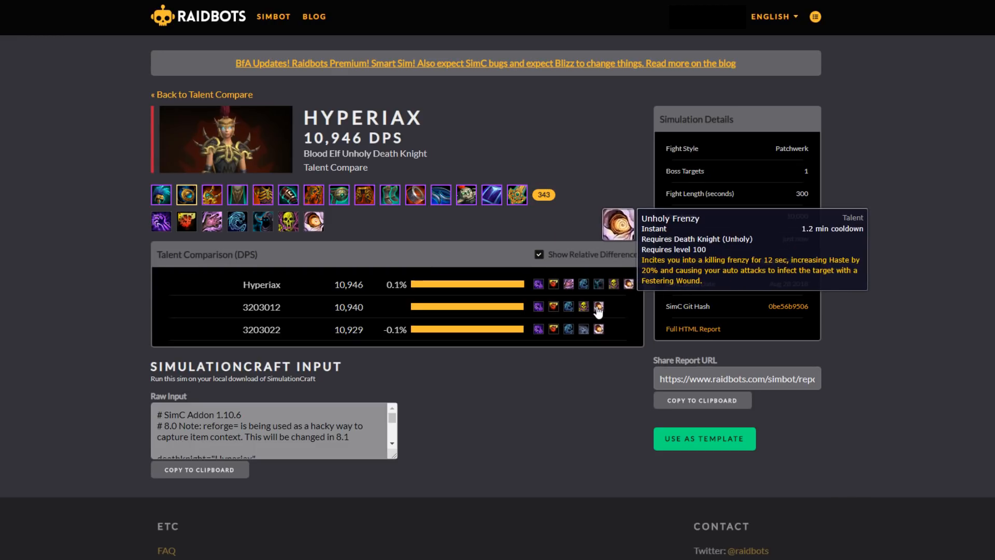
{"action": "mouse_move", "coordinate": [374, 329]}
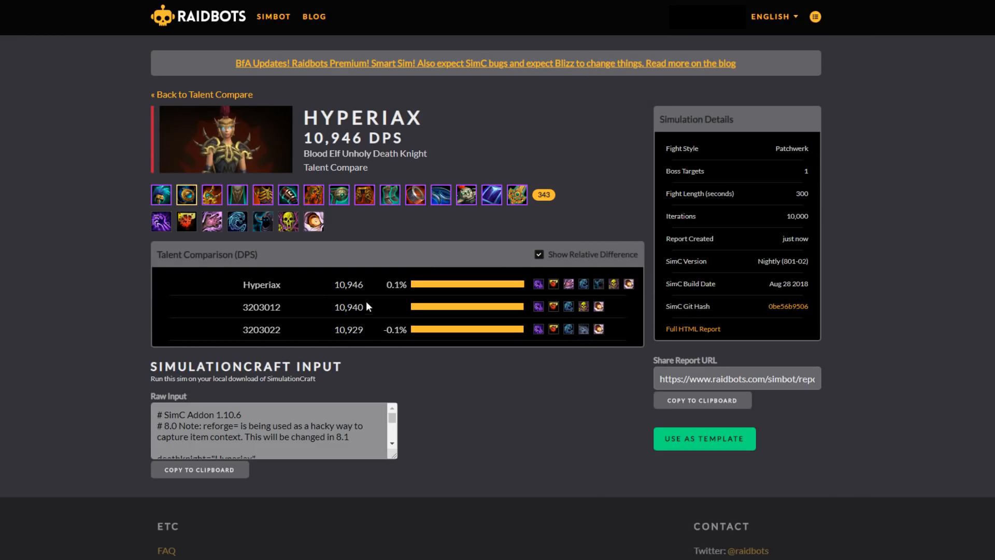
{"action": "mouse_move", "coordinate": [590, 344]}
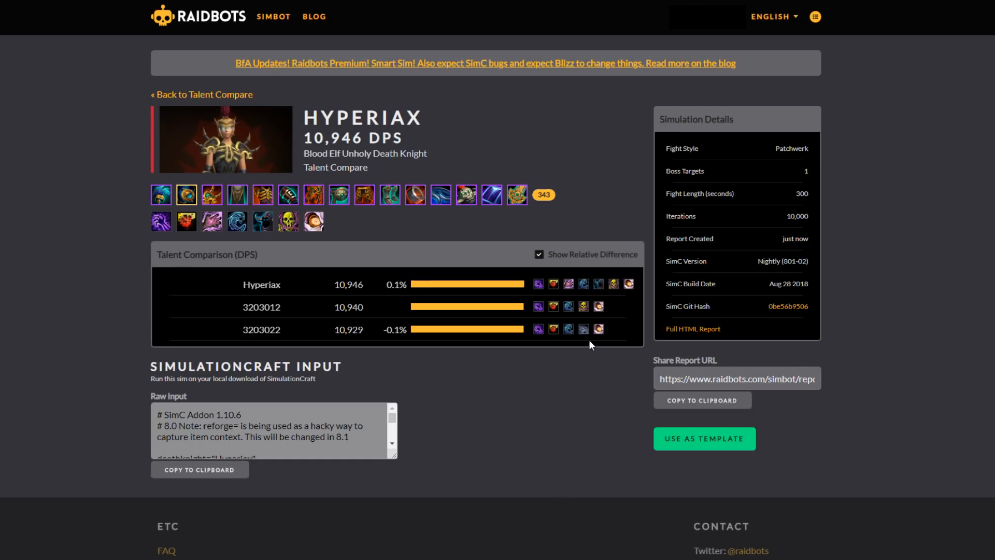
{"action": "mouse_move", "coordinate": [359, 358]}
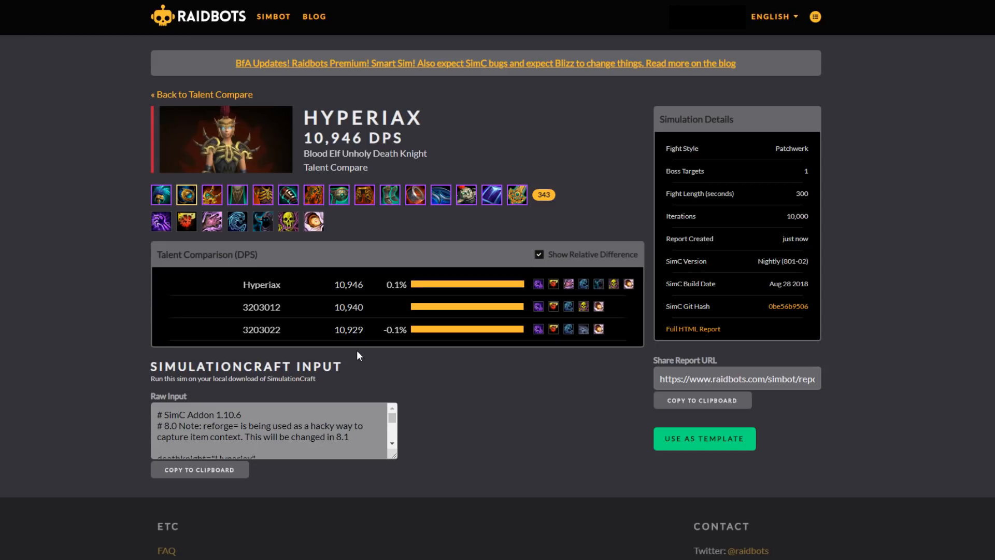
{"action": "mouse_move", "coordinate": [506, 381]}
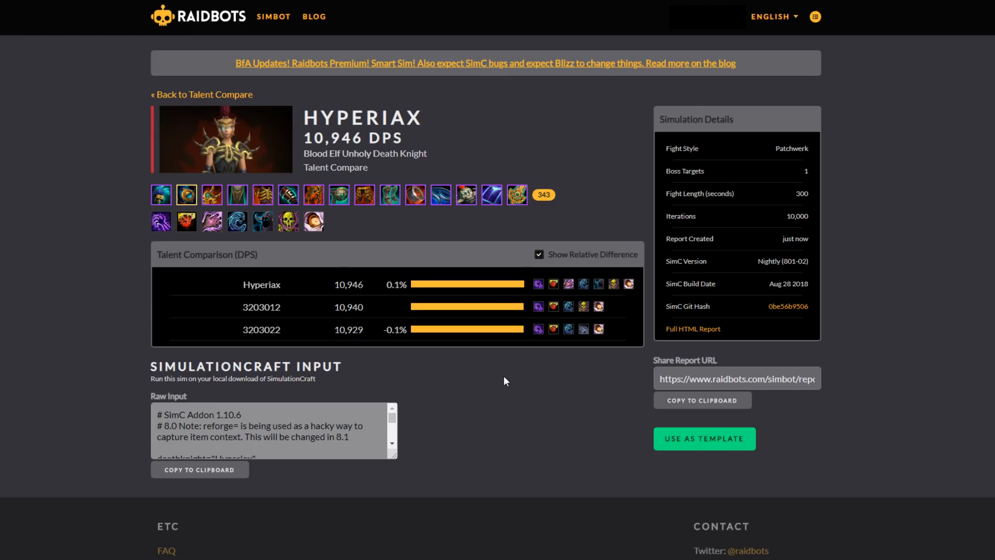
{"action": "mouse_move", "coordinate": [542, 417]}
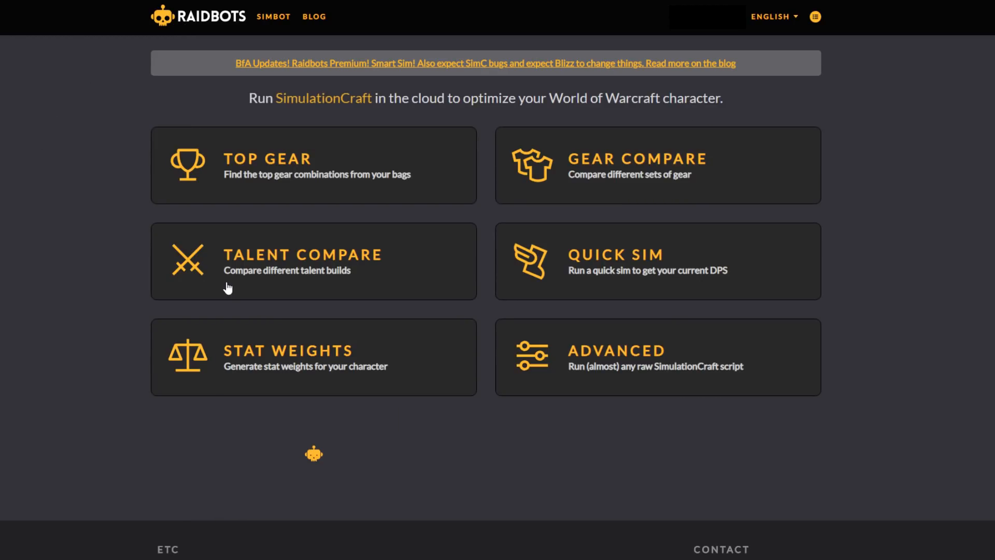
Start a fresh Talent Compare setup from the Simbot home page
{"action": "left_click", "coordinate": [313, 262]}
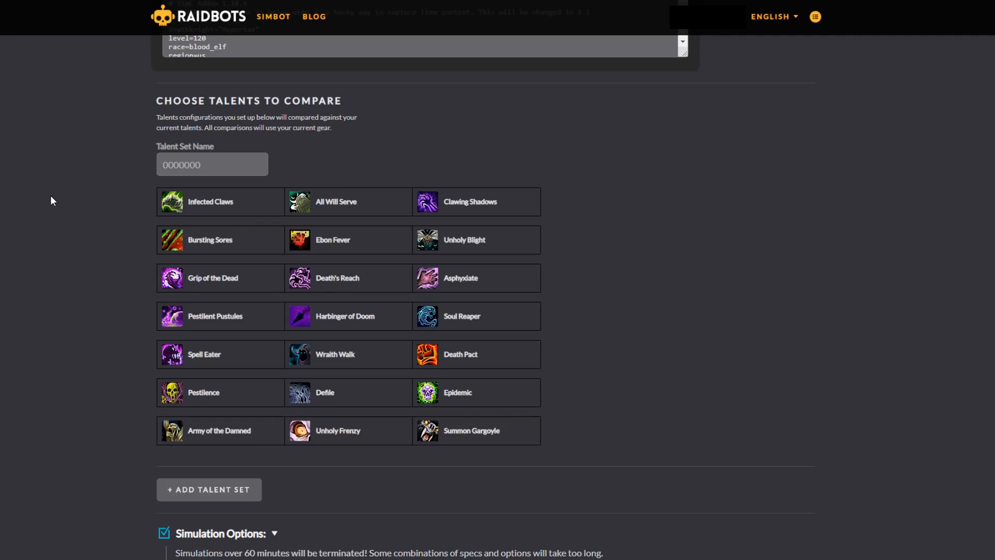
{"action": "mouse_move", "coordinate": [63, 215]}
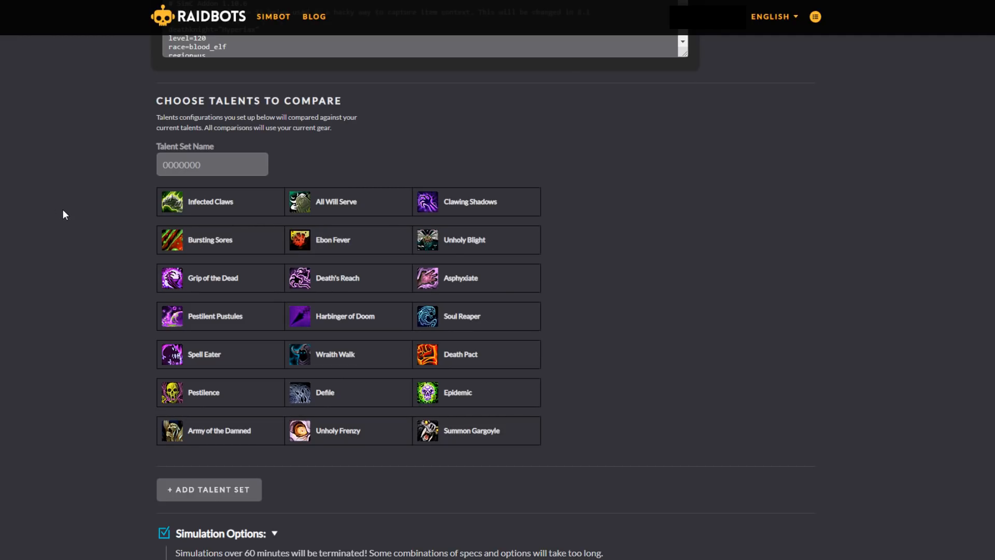